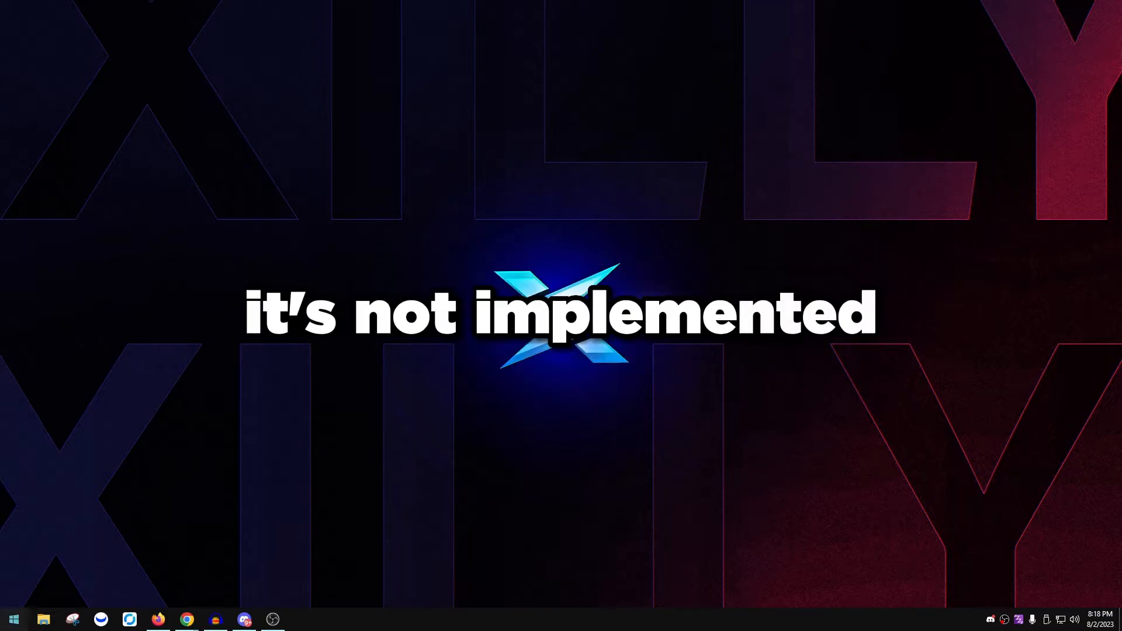
Confirm Windows 10 Enterprise LTSC, OS build 19044.1288, via winver.
left_click(13, 618)
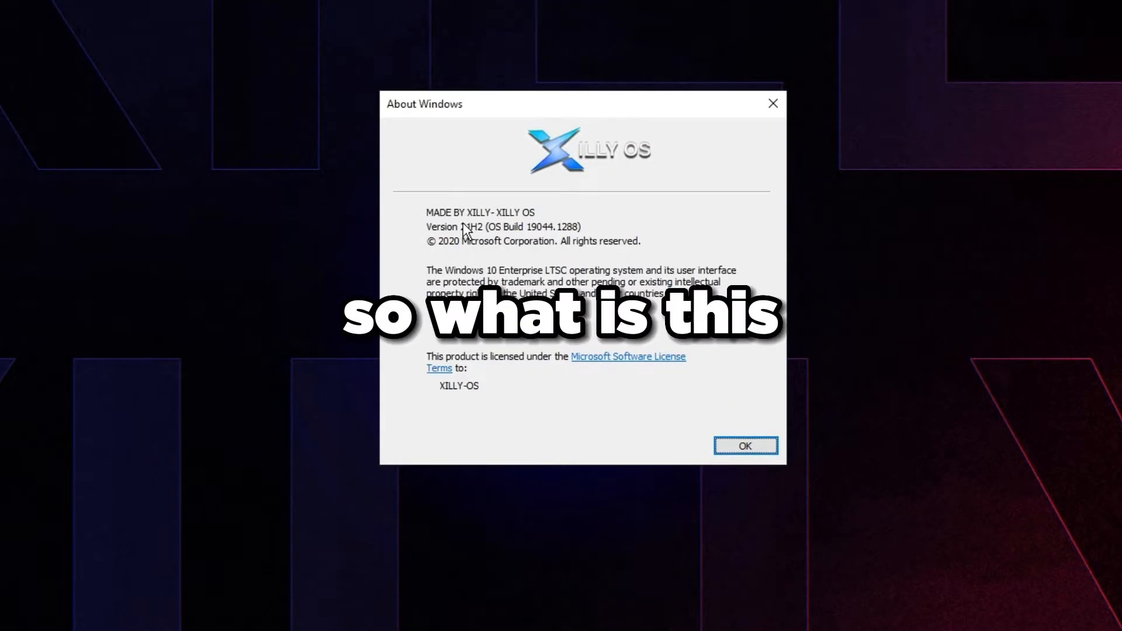
left_click(743, 445)
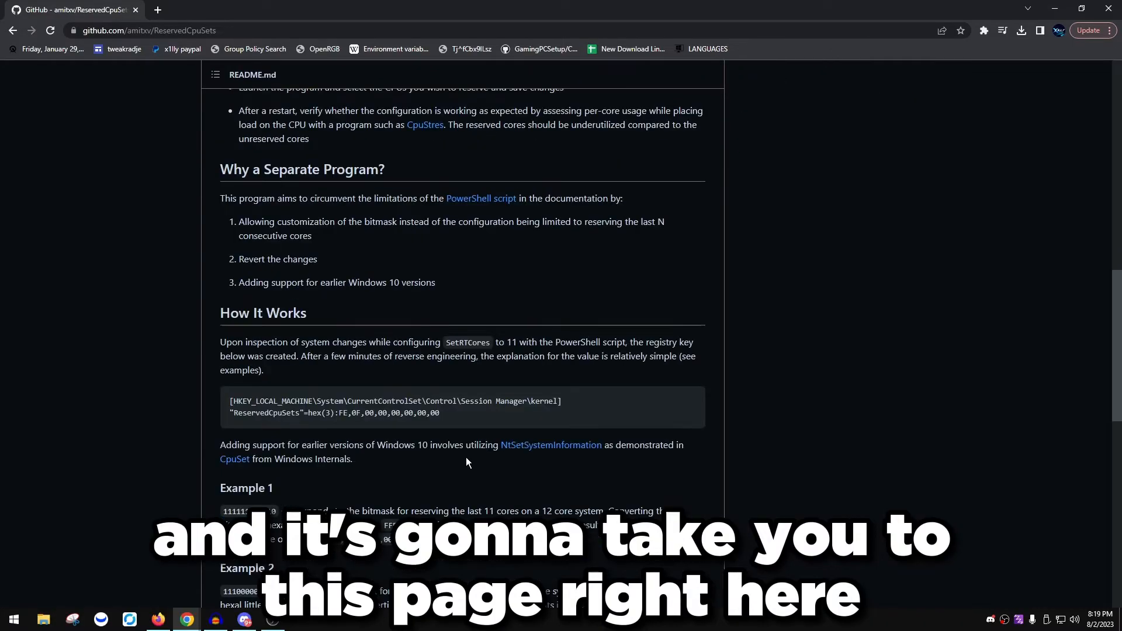
Scroll the README to find the latest release, ReservedCpuSets v0.1.5.
scroll("down", 3)
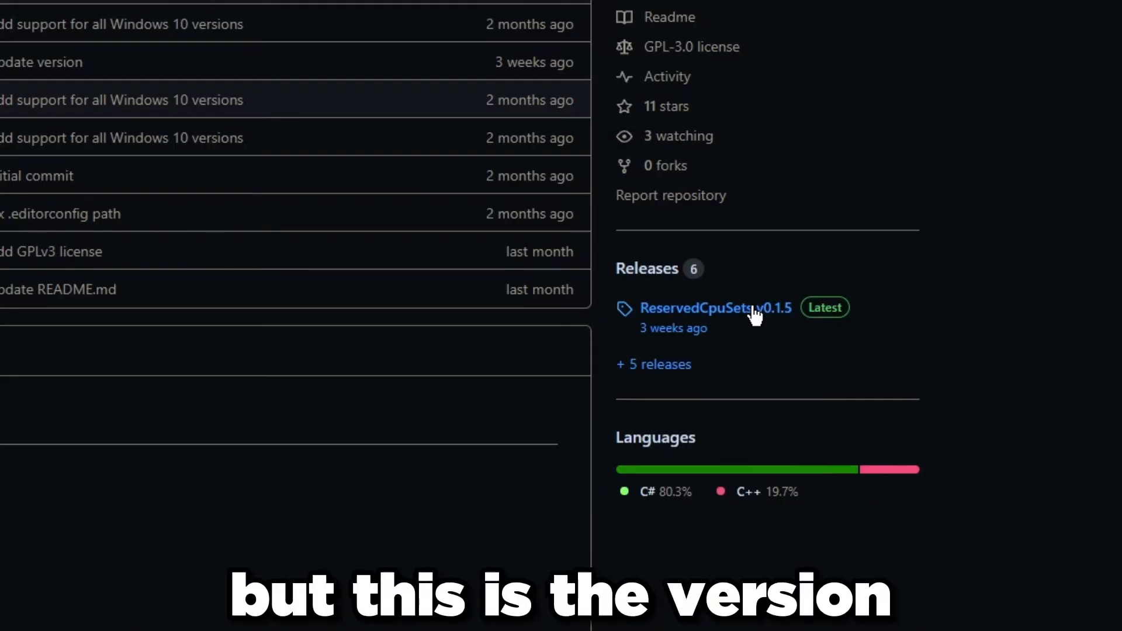
mouse_move(979, 380)
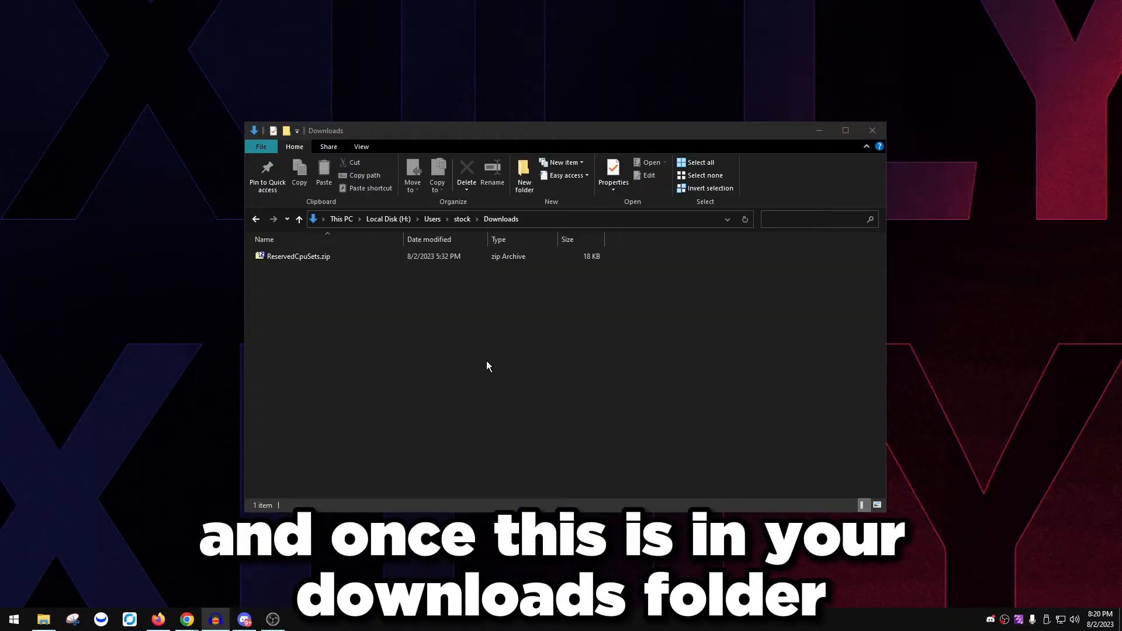
Extract ReservedCpuSets.zip into Downloads with 7-Zip and launch ReservedCpuSets.exe from the new folder.
right_click(299, 256)
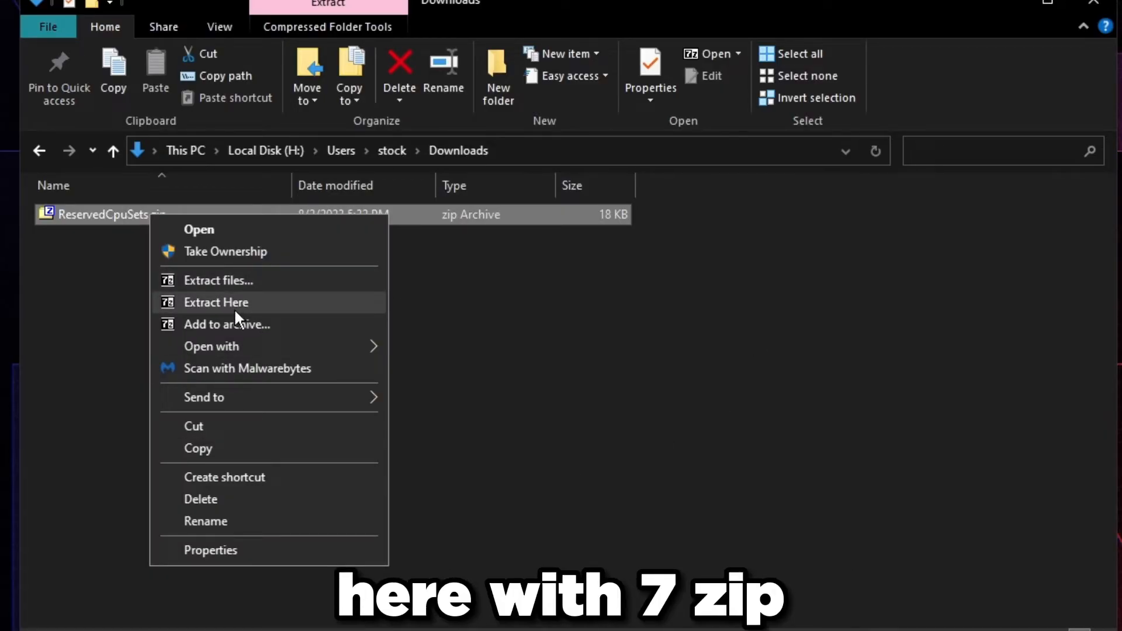
mouse_move(239, 302)
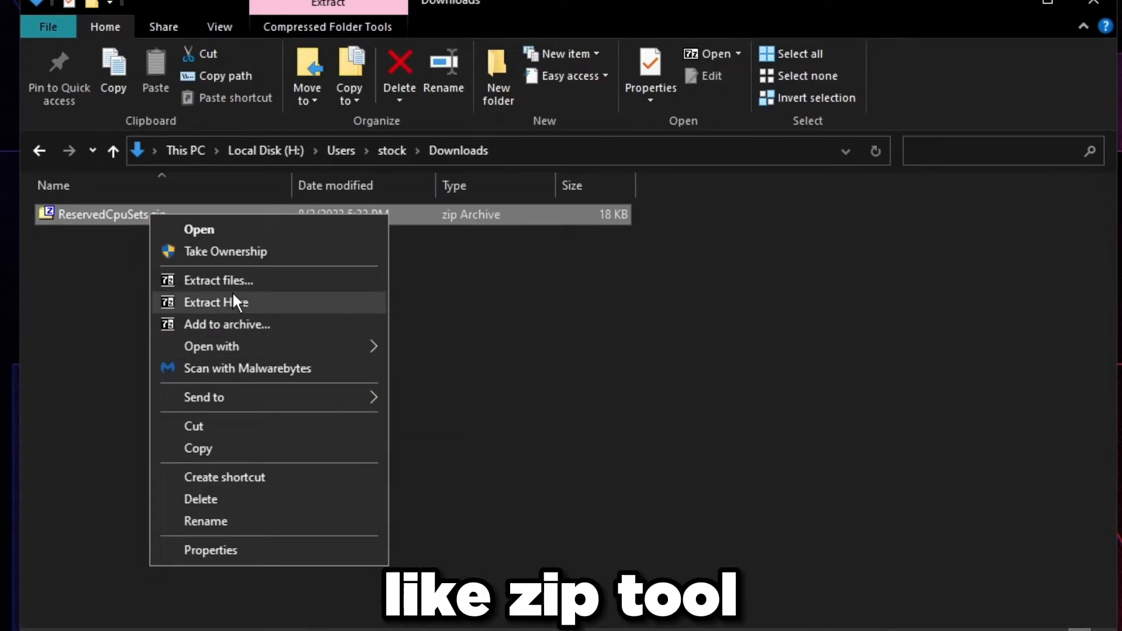
left_click(216, 302)
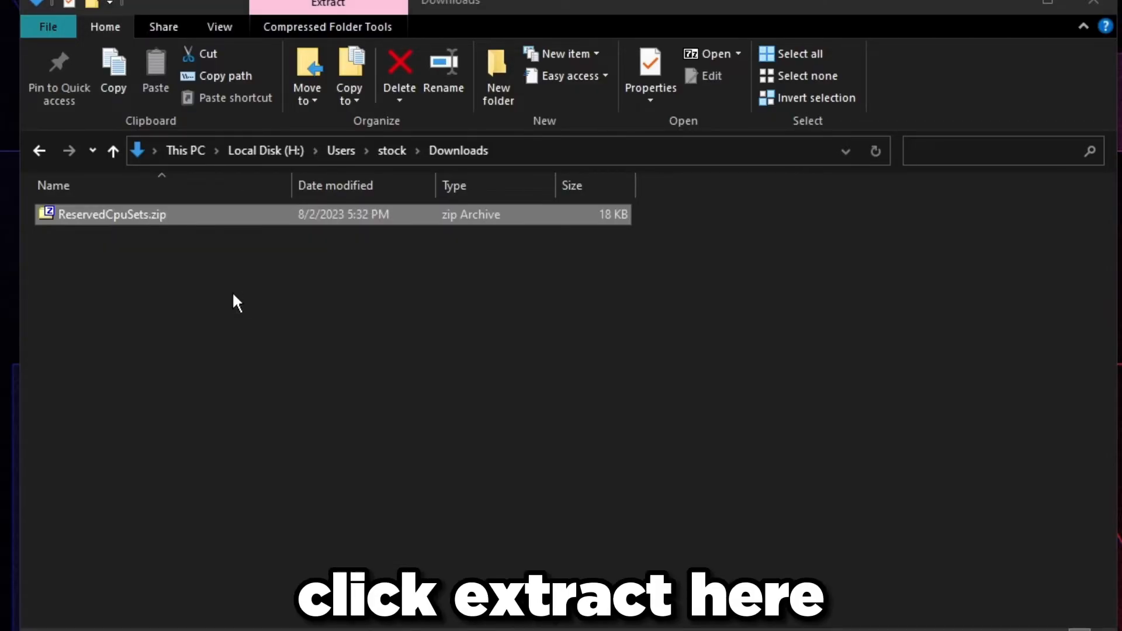
left_click(328, 4)
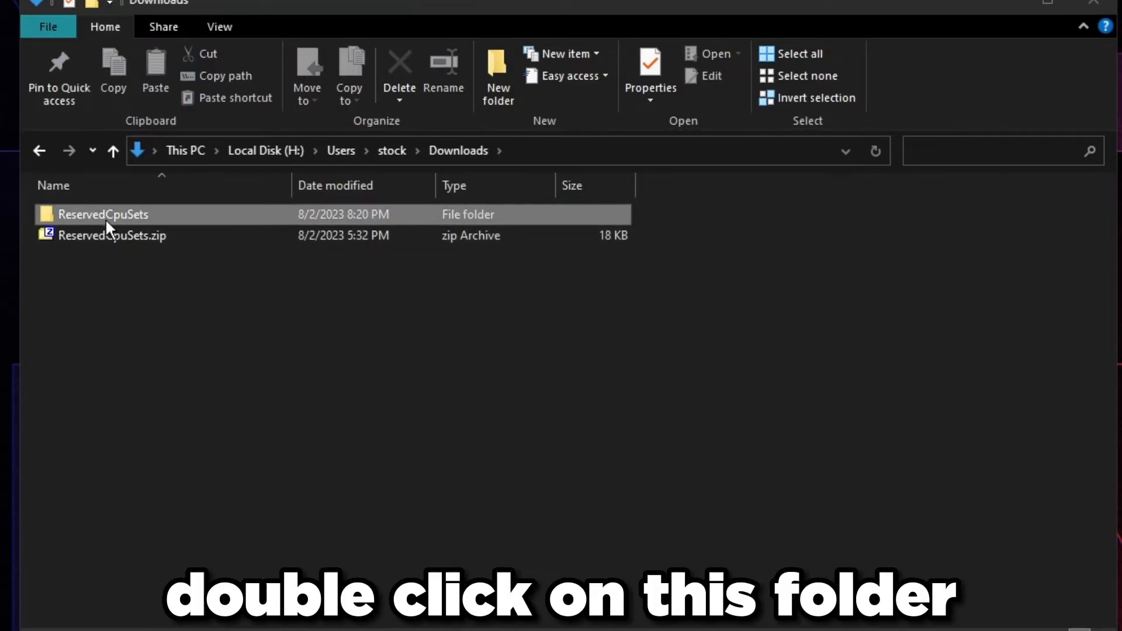
double_click(102, 214)
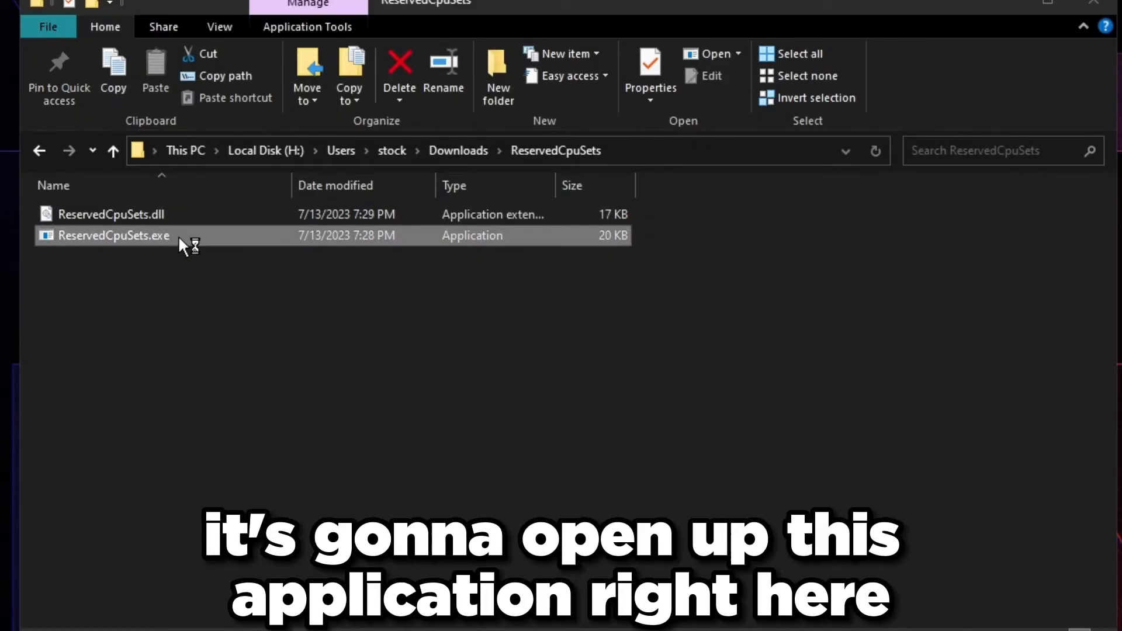
double_click(112, 236)
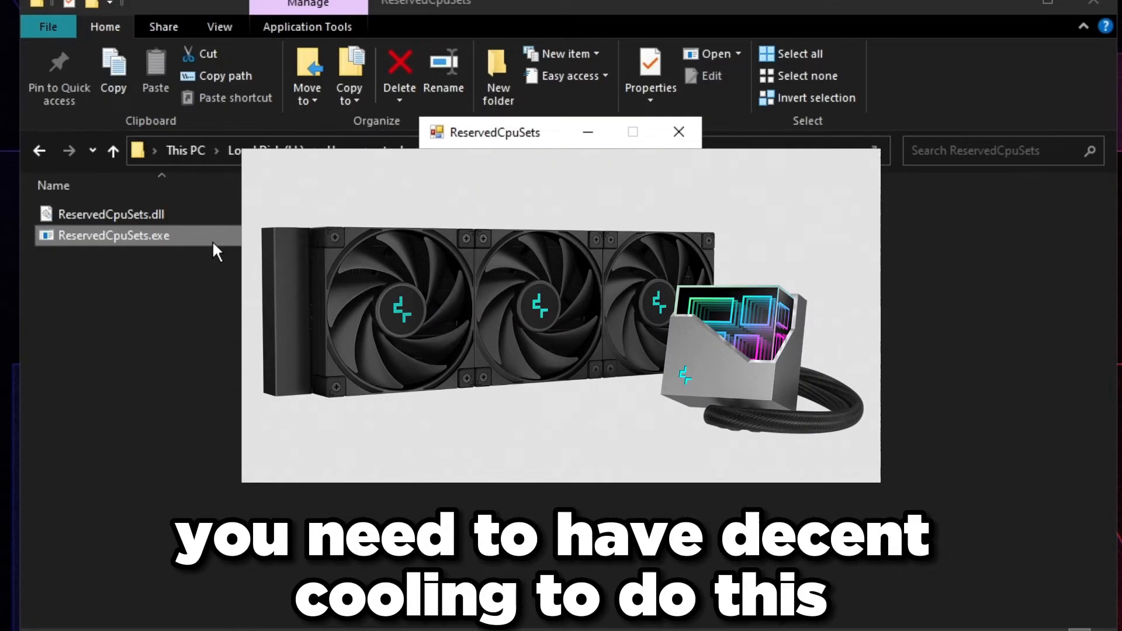
double_click(113, 236)
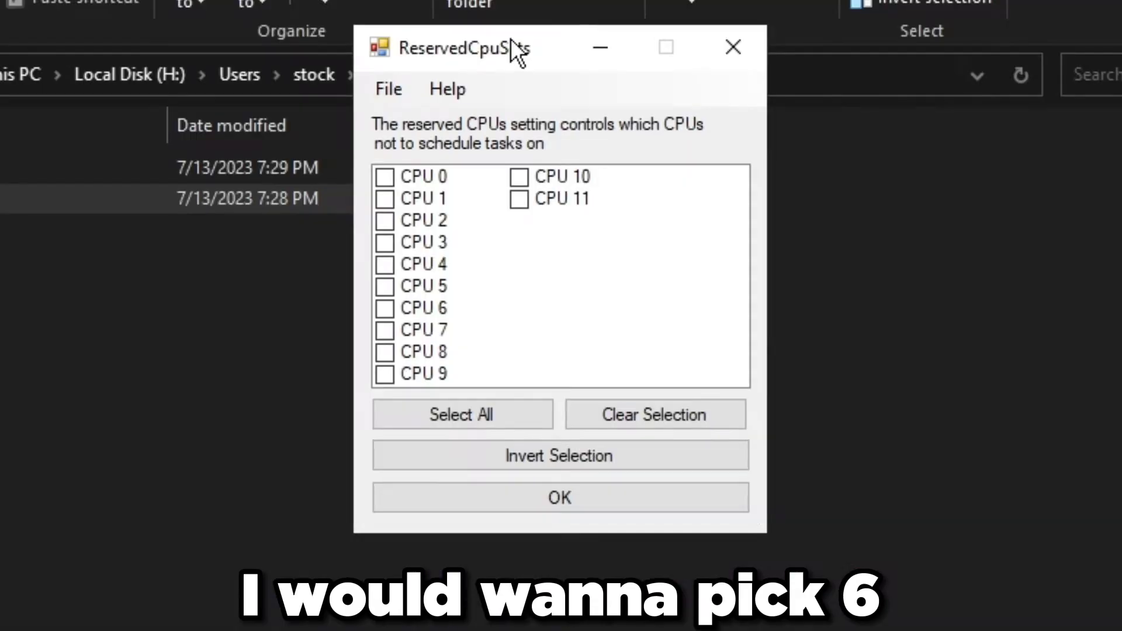
Tick CPU 0 to CPU 5 as reserved, leaving CPU 6–11 unchecked.
left_click(385, 176)
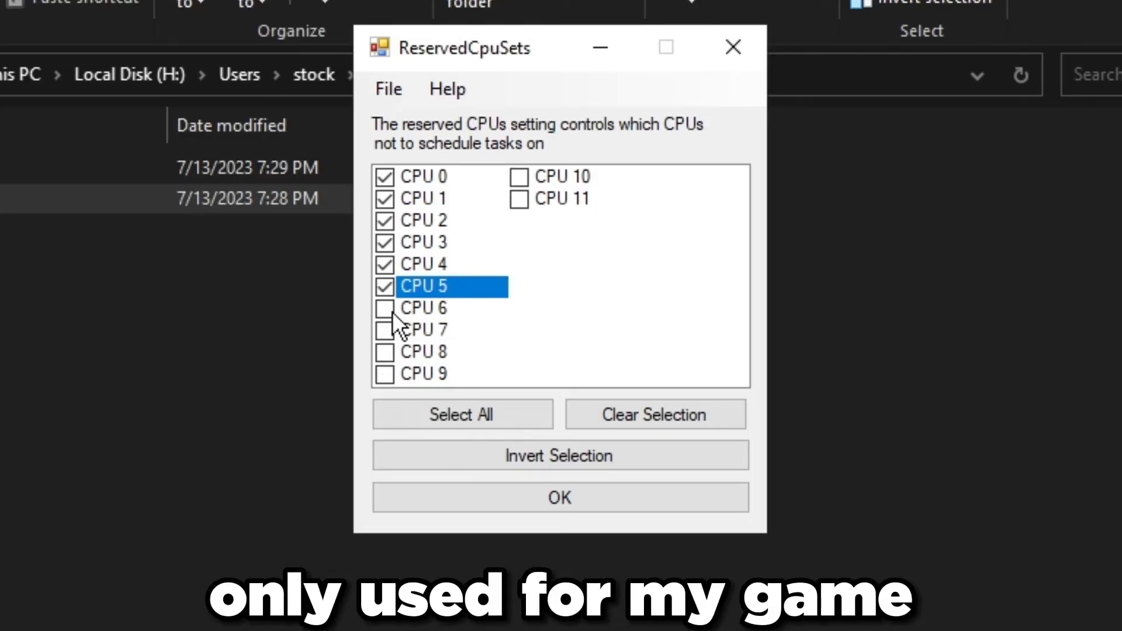
left_click(424, 176)
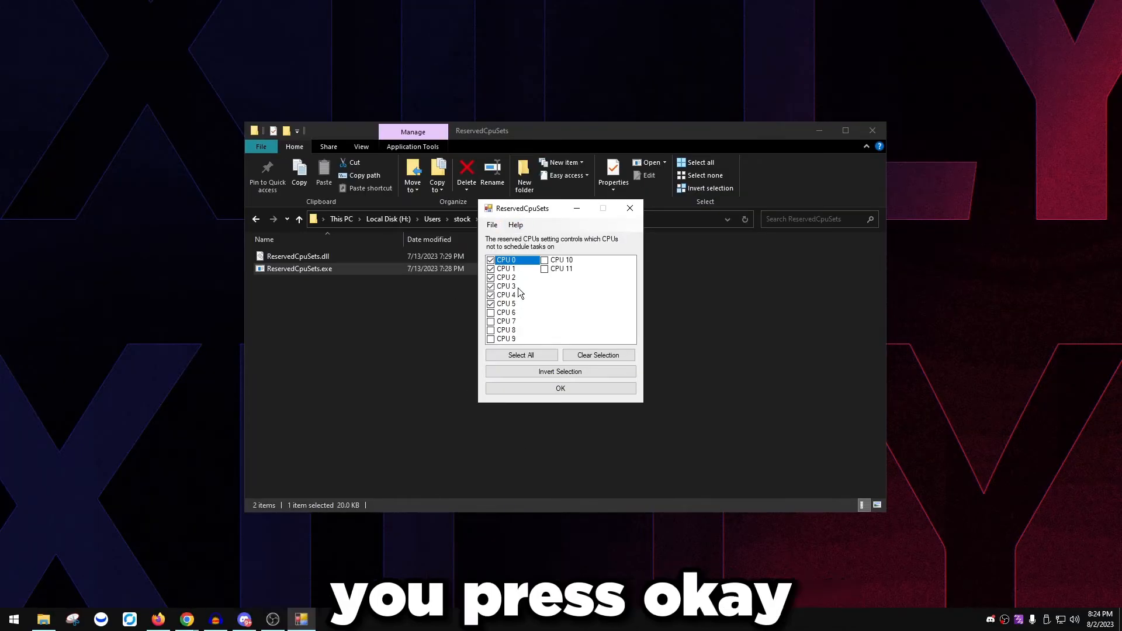
left_click(561, 388)
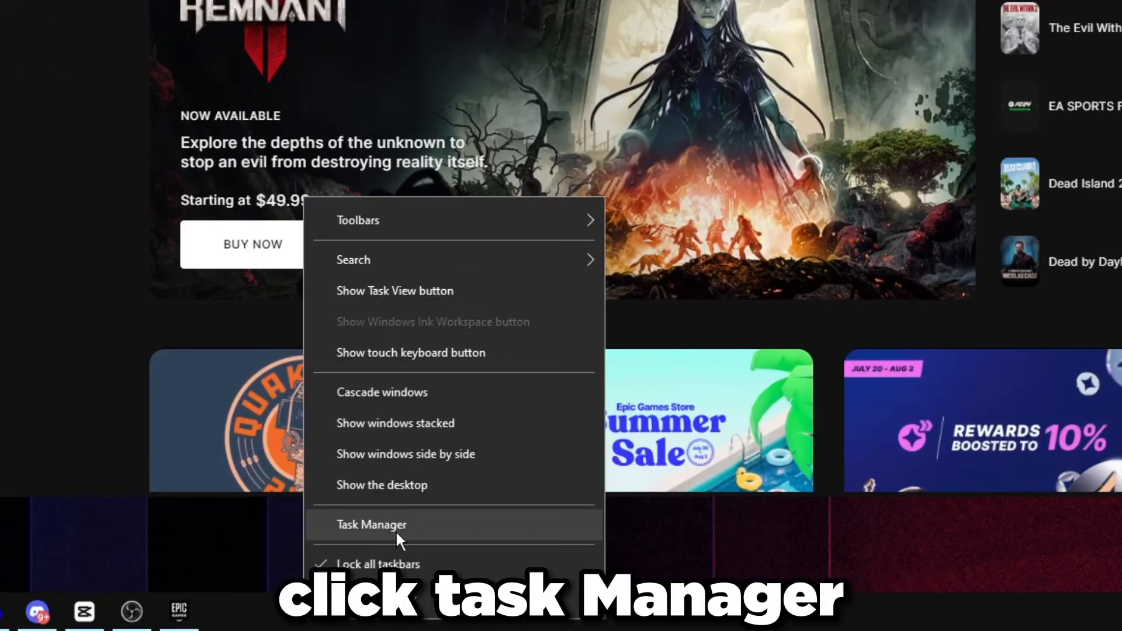
Open Task Manager and go to EpicGamesLauncher.exe on the Details tab.
left_click(372, 525)
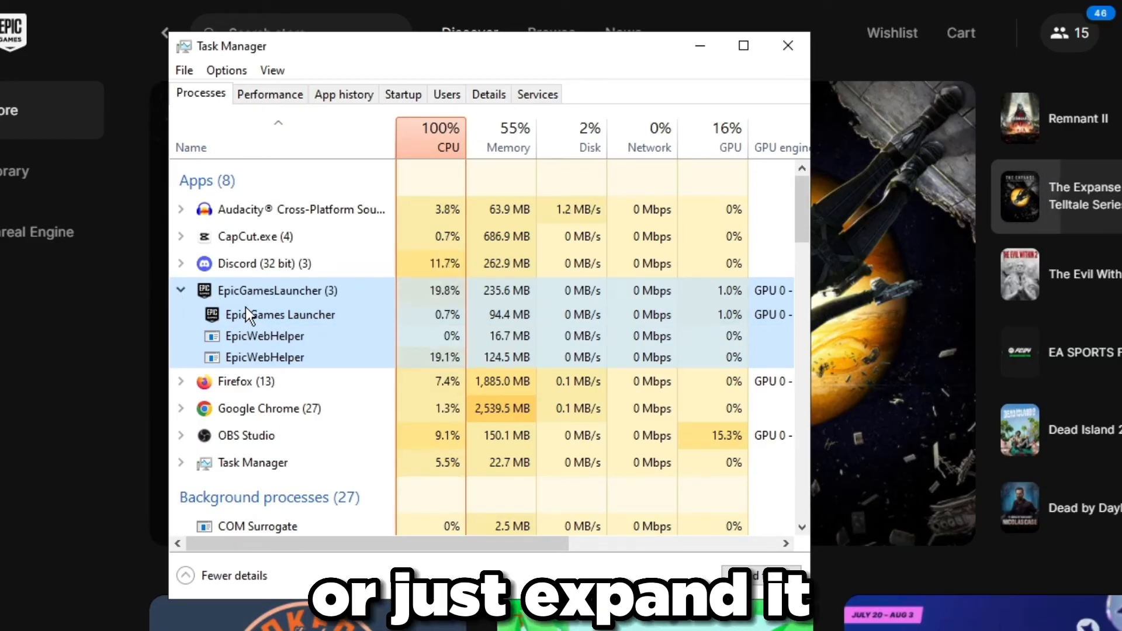
right_click(281, 315)
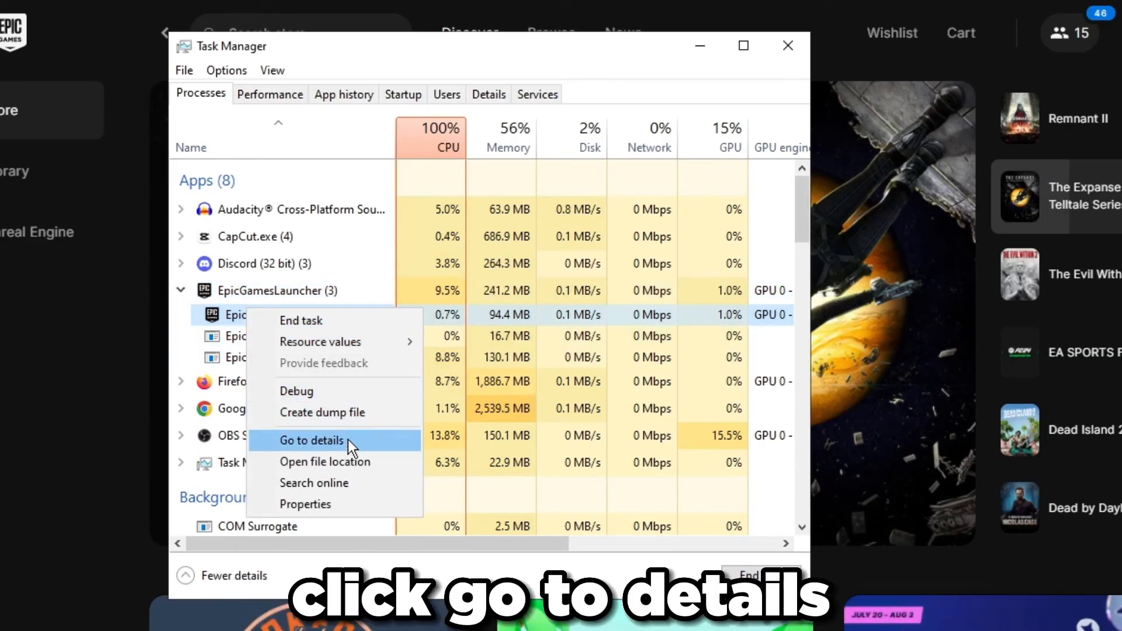
left_click(310, 439)
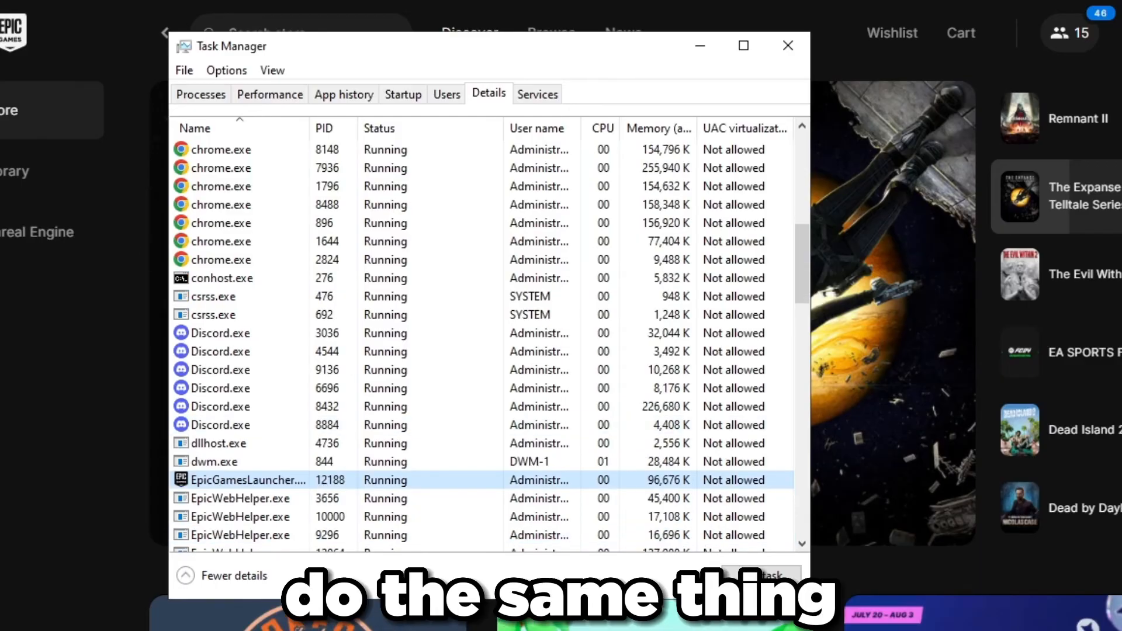
right_click(240, 498)
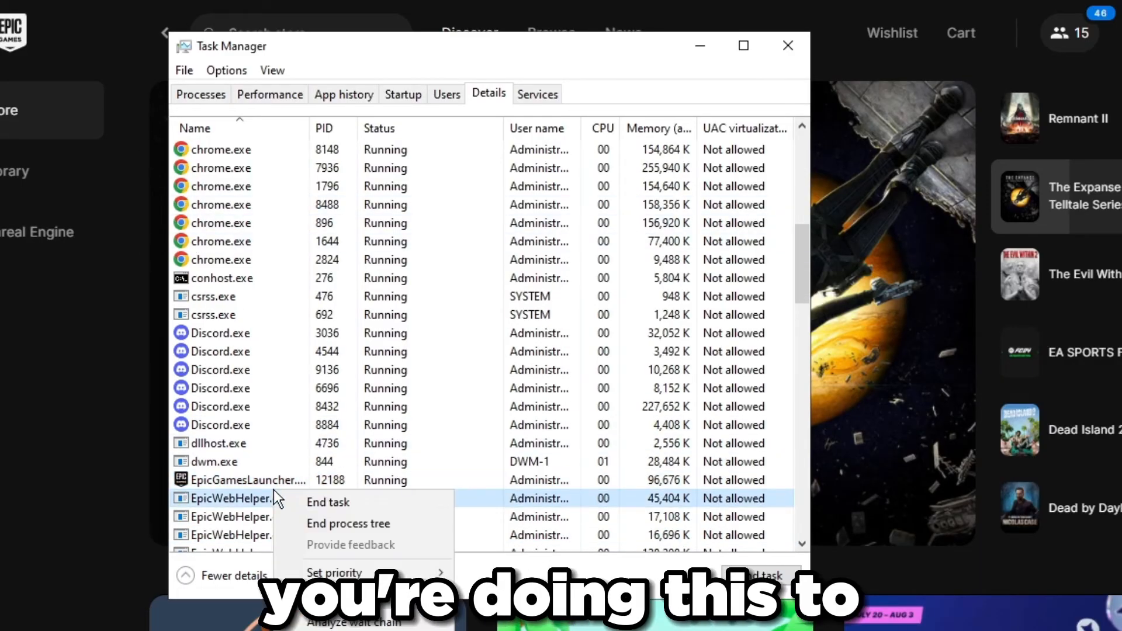
Limit EpicGamesLauncher.exe processor affinity to CPU 0–5 and confirm.
left_click(343, 594)
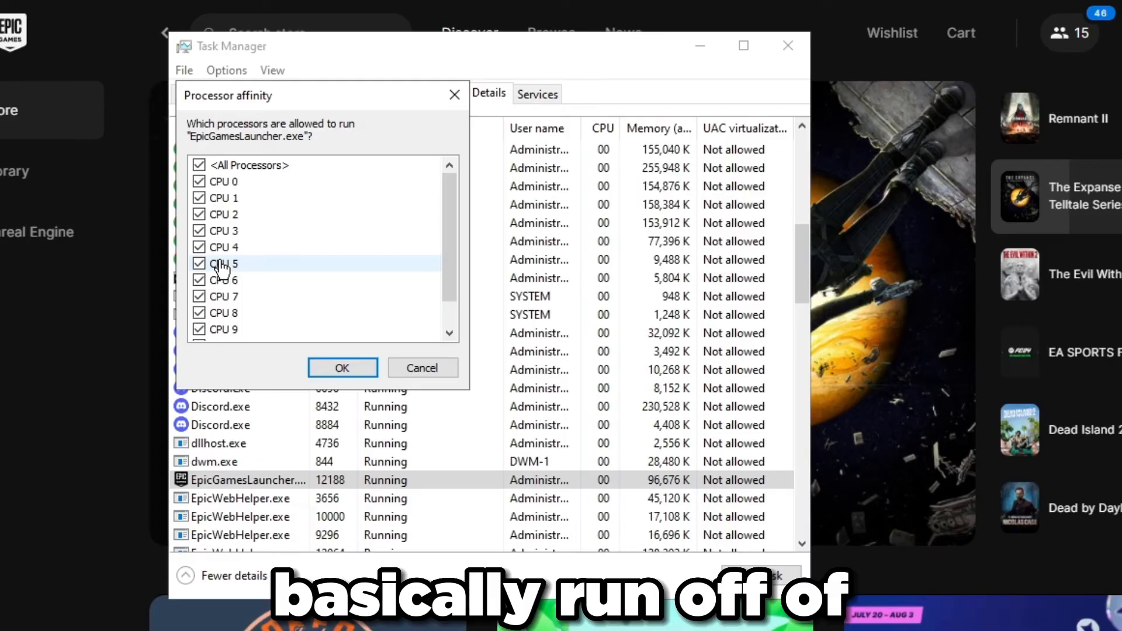
scroll("down", 3)
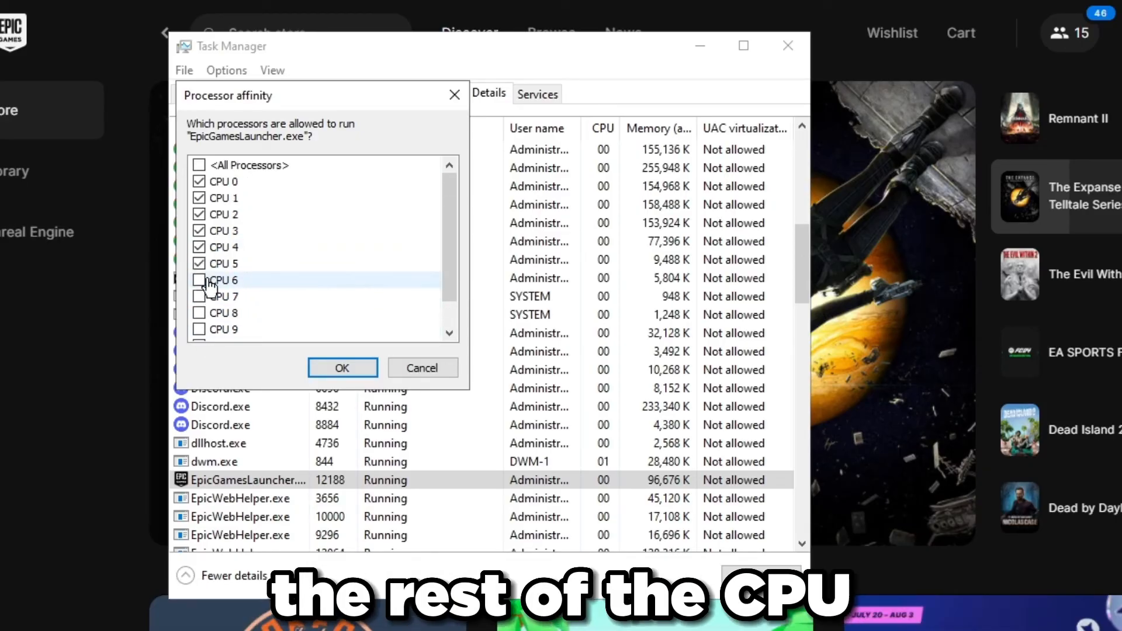
left_click(200, 280)
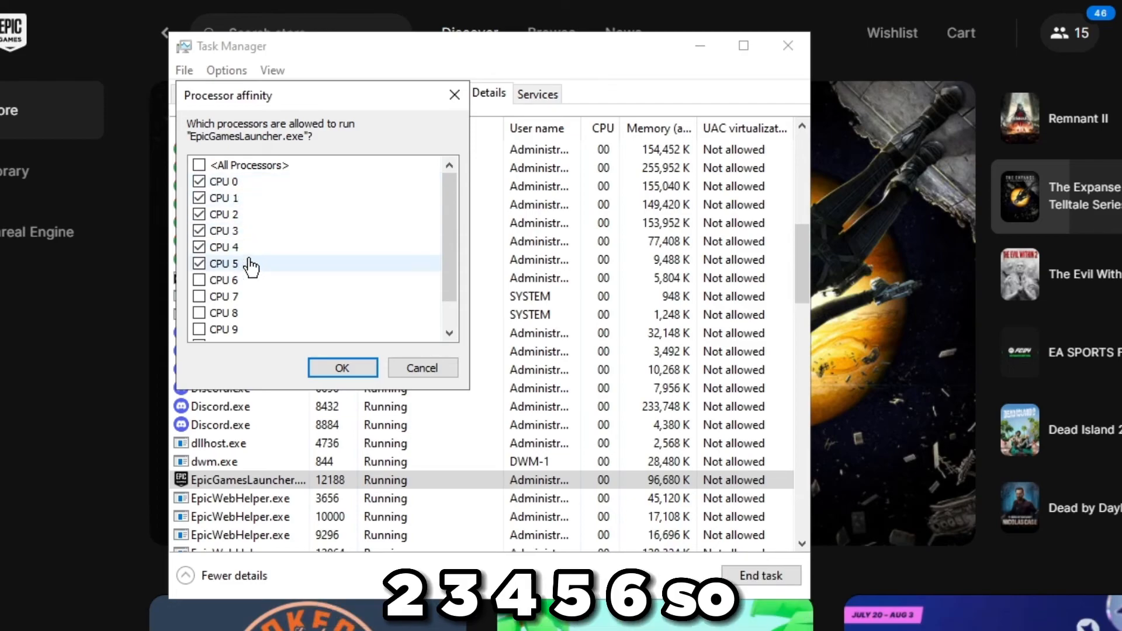
right_click(247, 479)
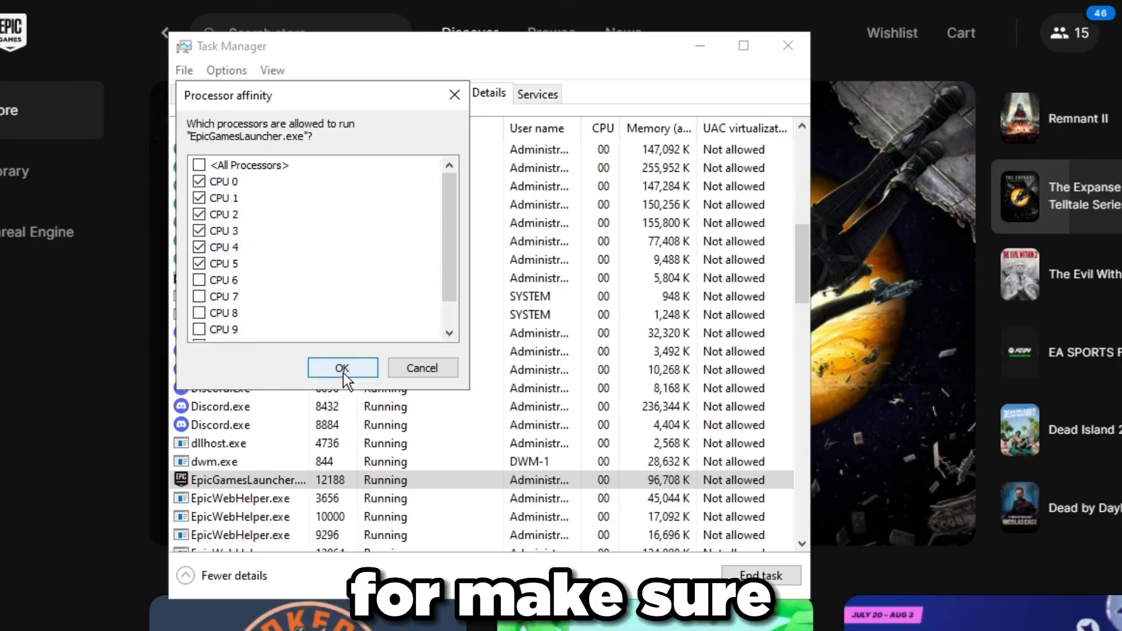
left_click(341, 367)
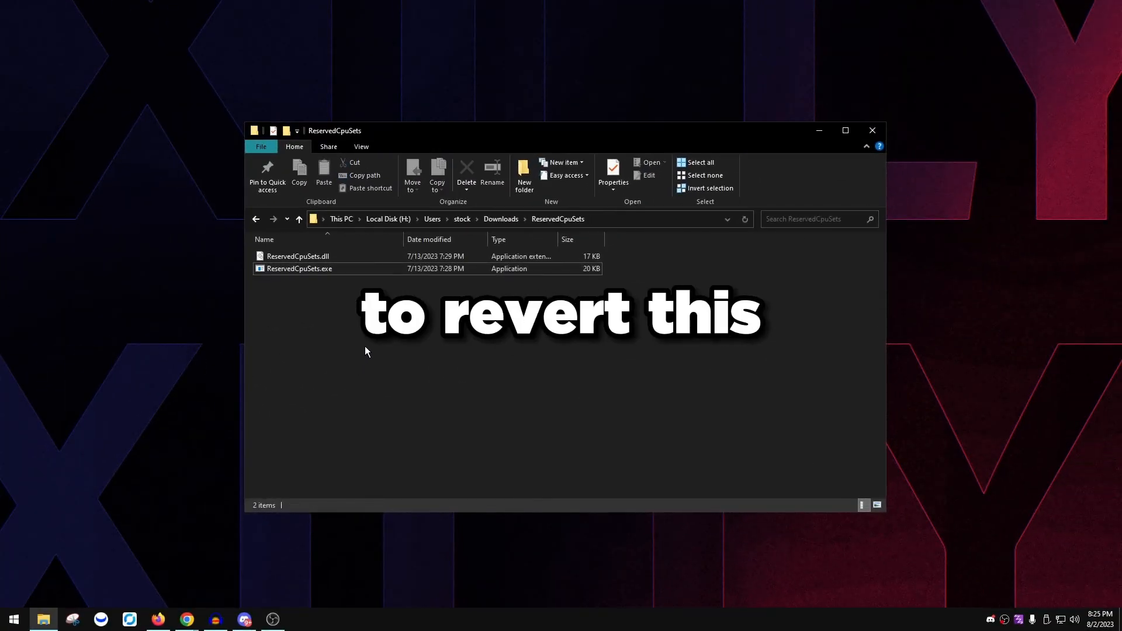
Relaunch ReservedCpuSets.exe, clear the CPU reservation, and apply it.
left_click(300, 268)
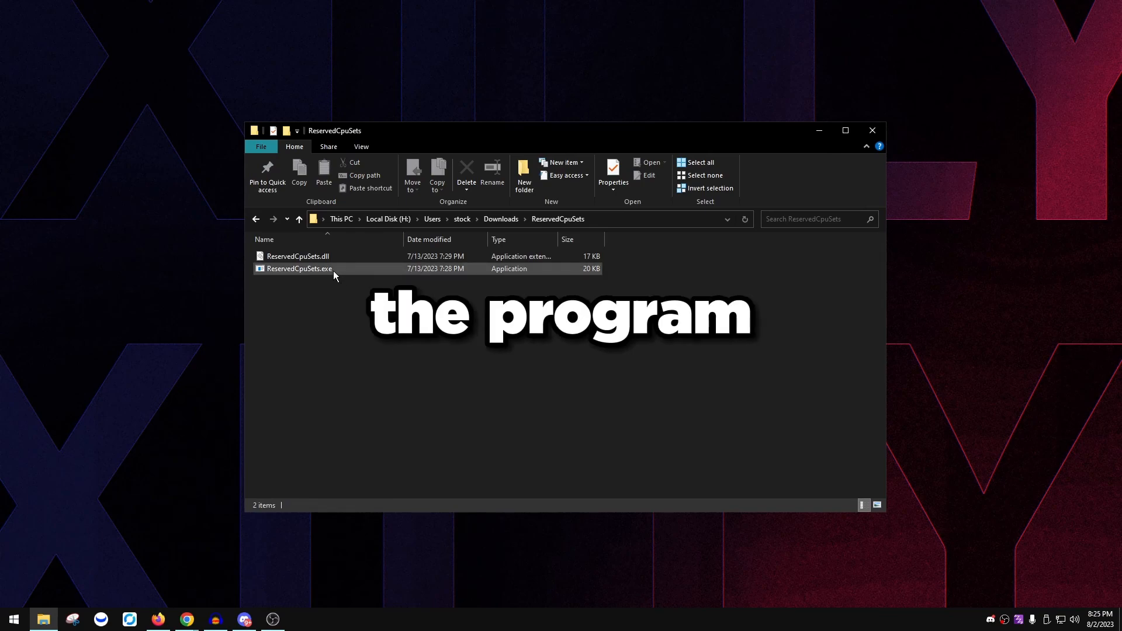
double_click(299, 268)
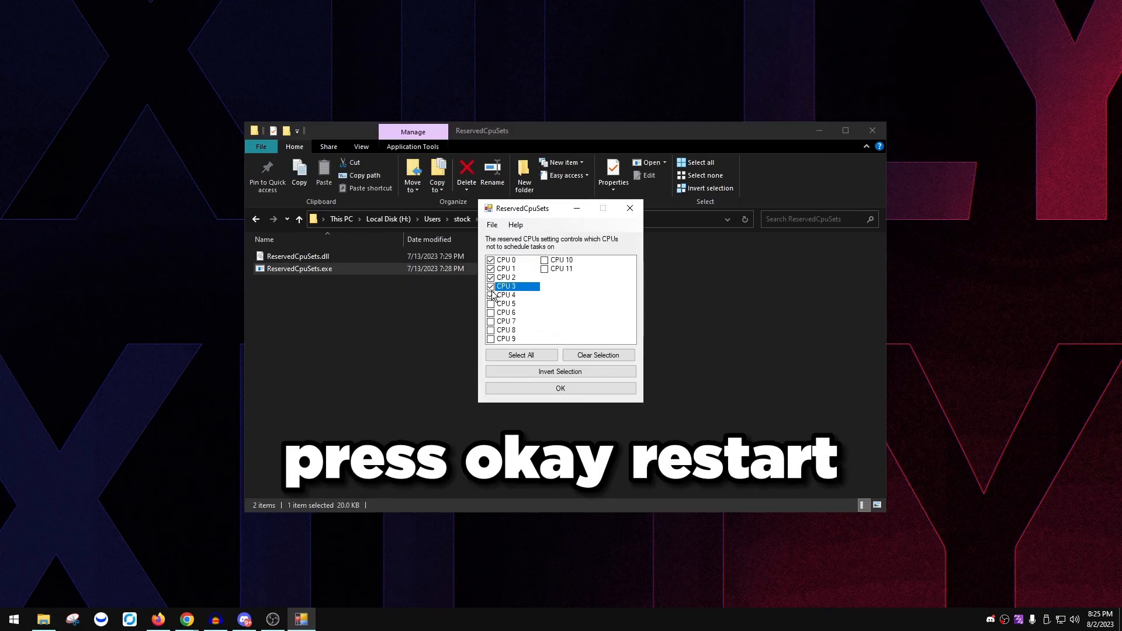
left_click(560, 388)
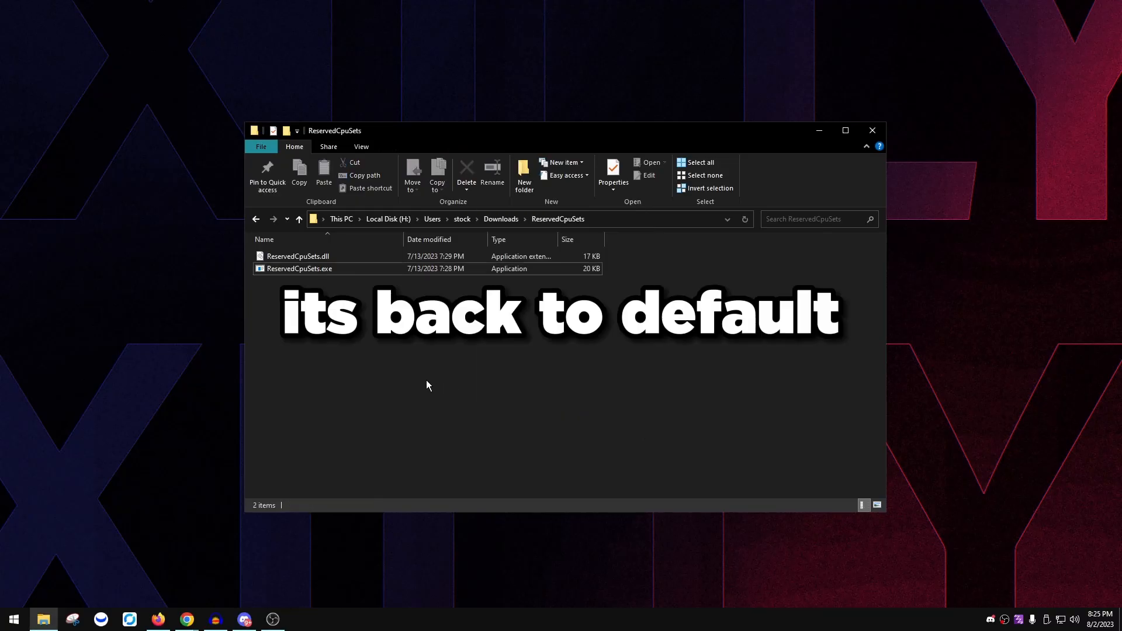